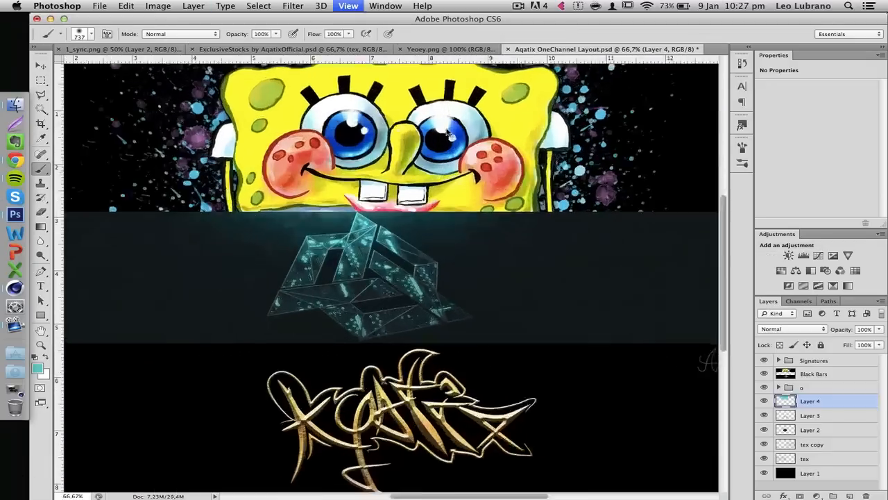
Step: Place the interface and noise images over the middle panel with the noise copy on Screen blend
left_click(125, 6)
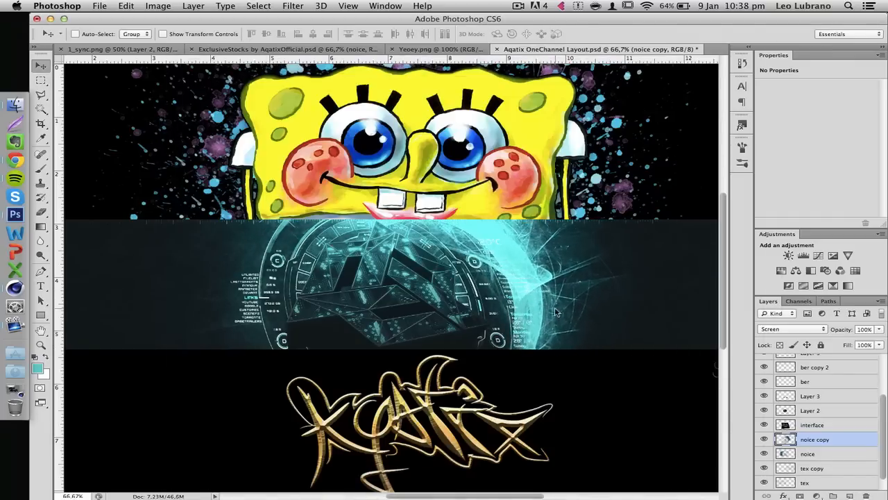
Step: Add Linear Dodge star-speck layers and draw a white callout line across the HUD text
left_click(518, 5)
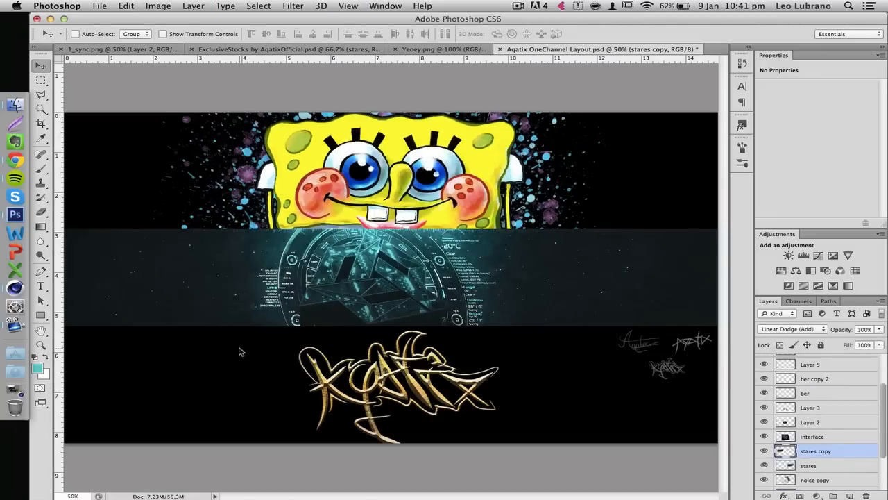
left_click(15, 103)
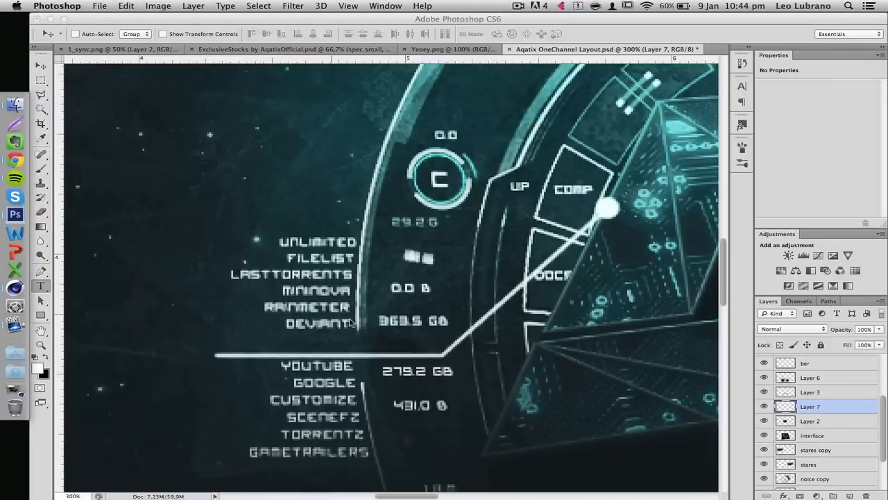
Step: Type 'DARE YE EY' on the line, colour DARE #00d8ff, expand selection 1 px, and style the Dare Logo layer
type("DARE YE EY")
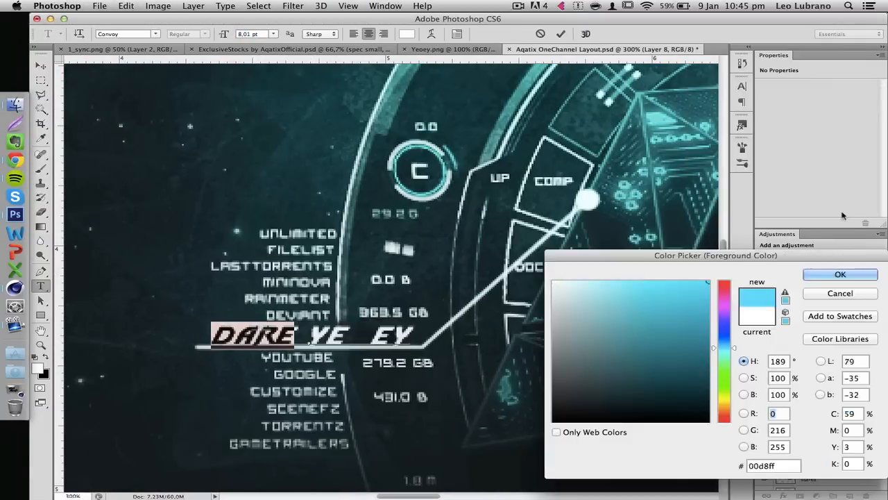
left_click(840, 274)
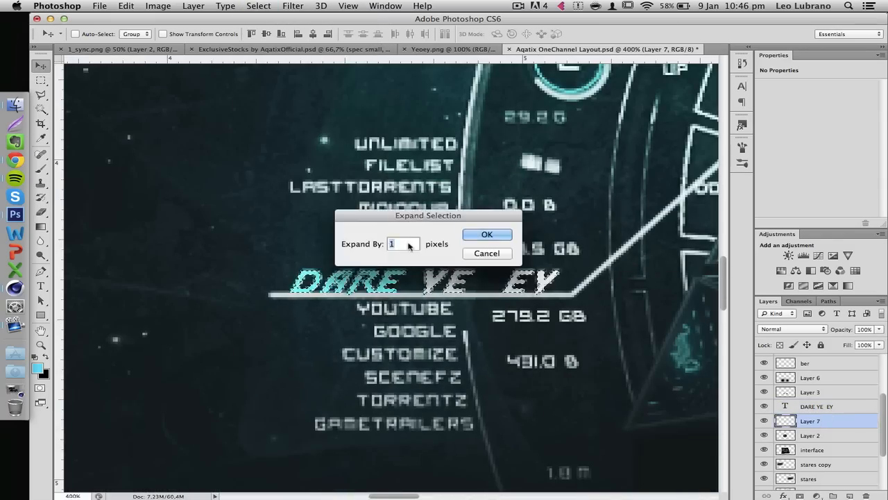
left_click(486, 234)
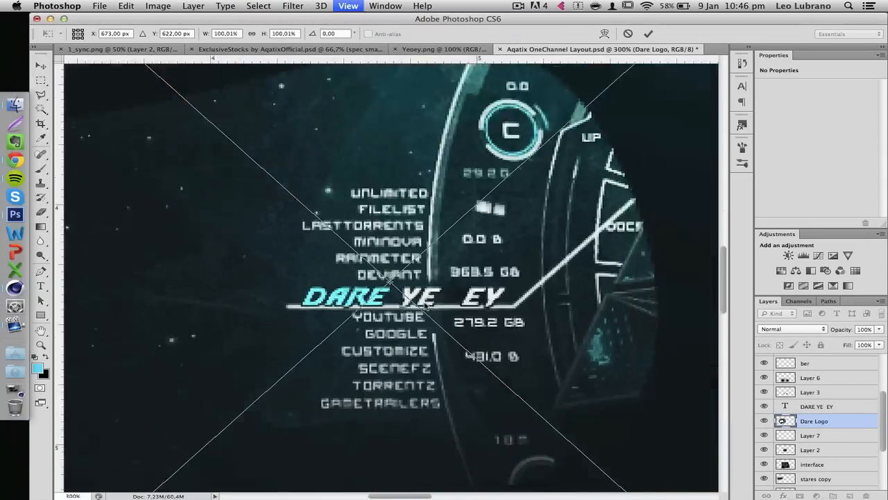
double_click(813, 421)
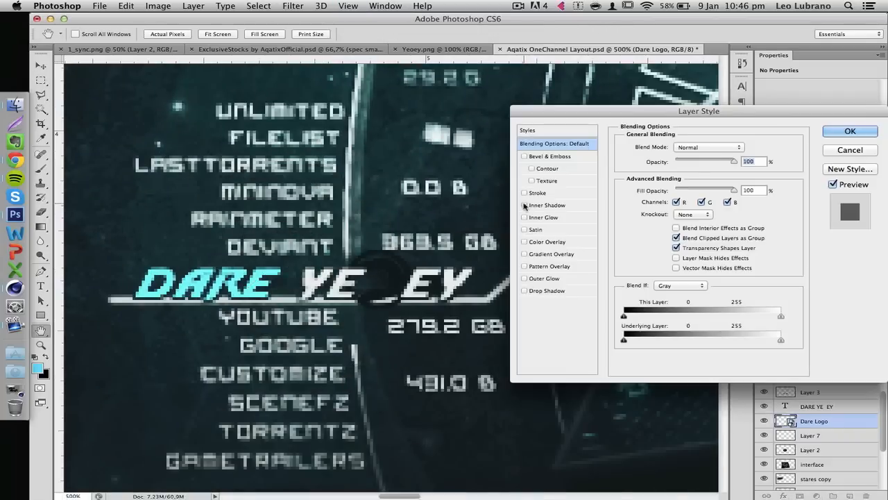